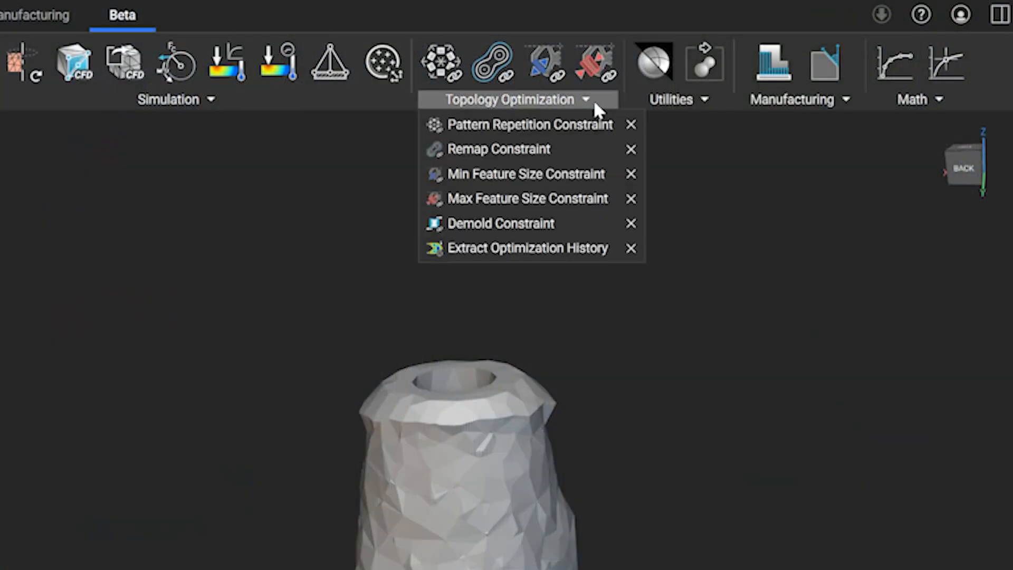
pyautogui.moveTo(497, 149)
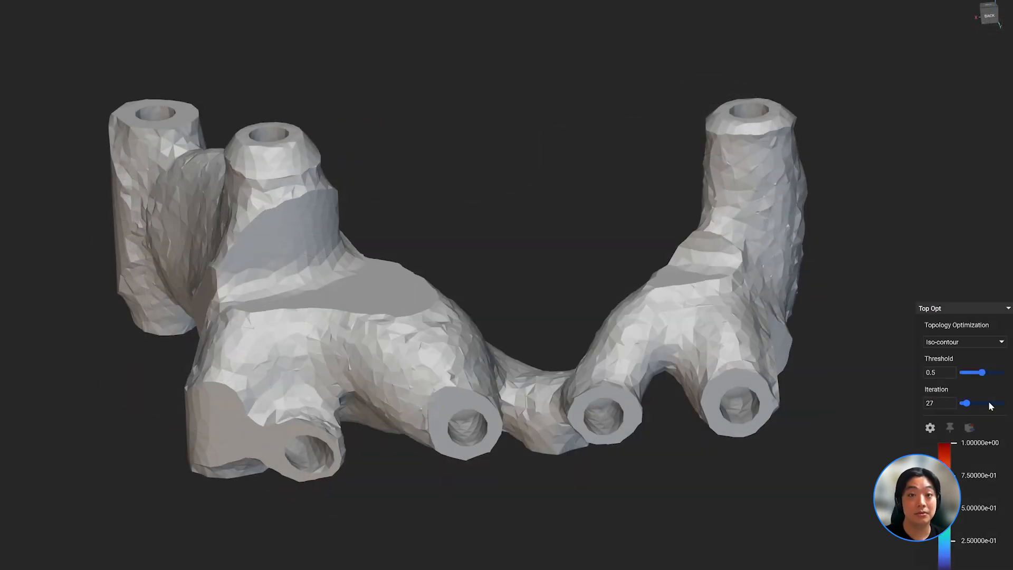
# Step: Step the Top Opt result forward from iteration 27 to 155 at threshold 0.5
pyautogui.moveTo(965, 402); pyautogui.dragTo(995, 402)
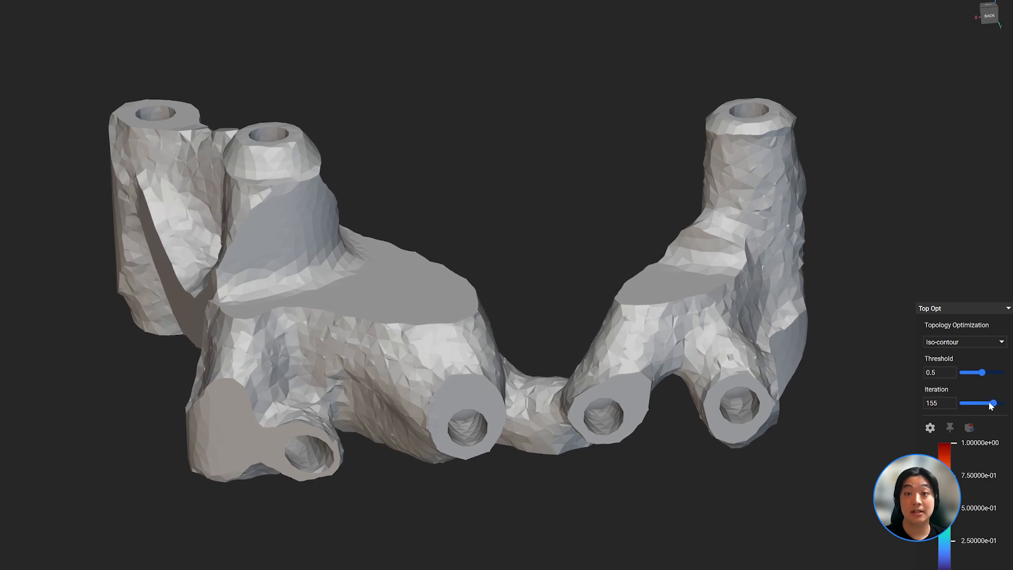
pyautogui.moveTo(982, 402); pyautogui.dragTo(999, 402)
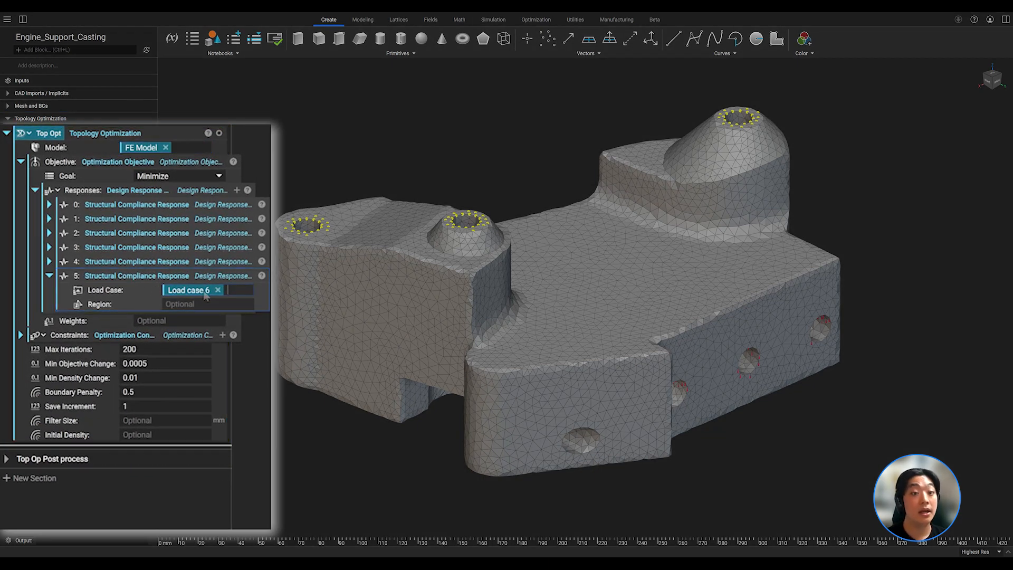
# Step: Expand the Top Opt constraints and the Passive Region Constraint entry to show their settings
pyautogui.click(20, 334)
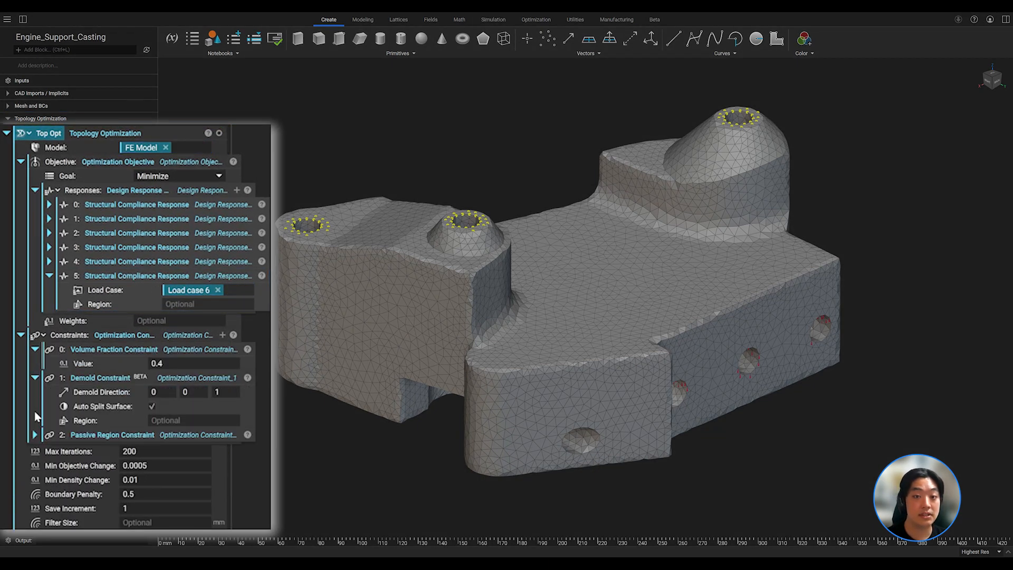
pyautogui.click(35, 433)
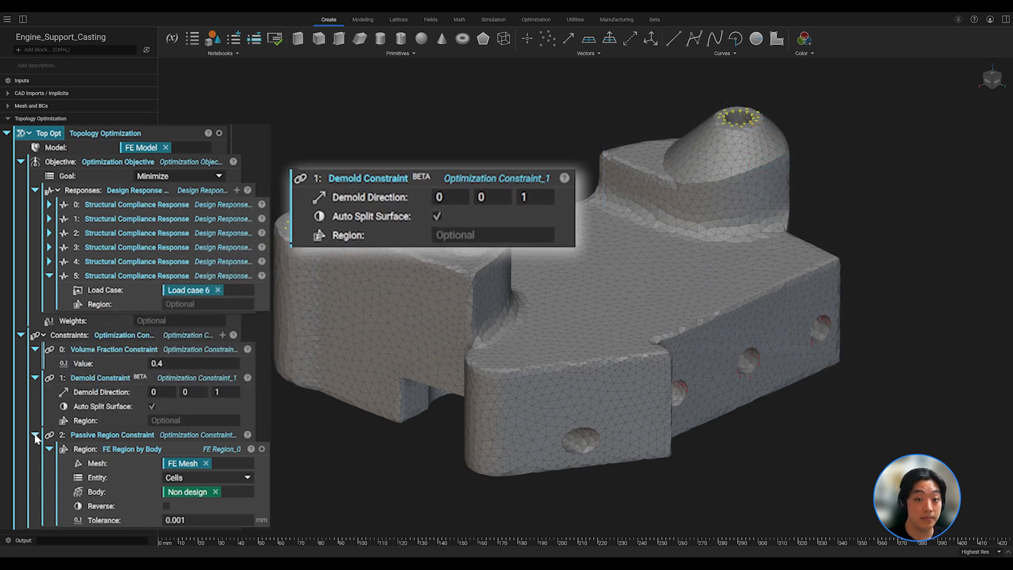
pyautogui.moveTo(564, 178)
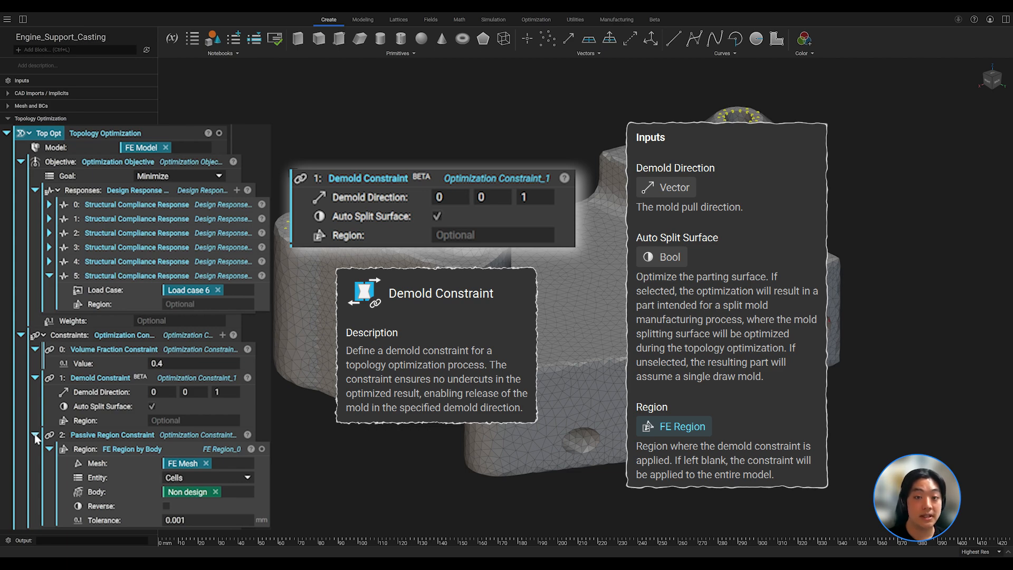
# Step: Select the Top Opt - No Auto Split block to display its result at iteration 81
pyautogui.click(535, 19)
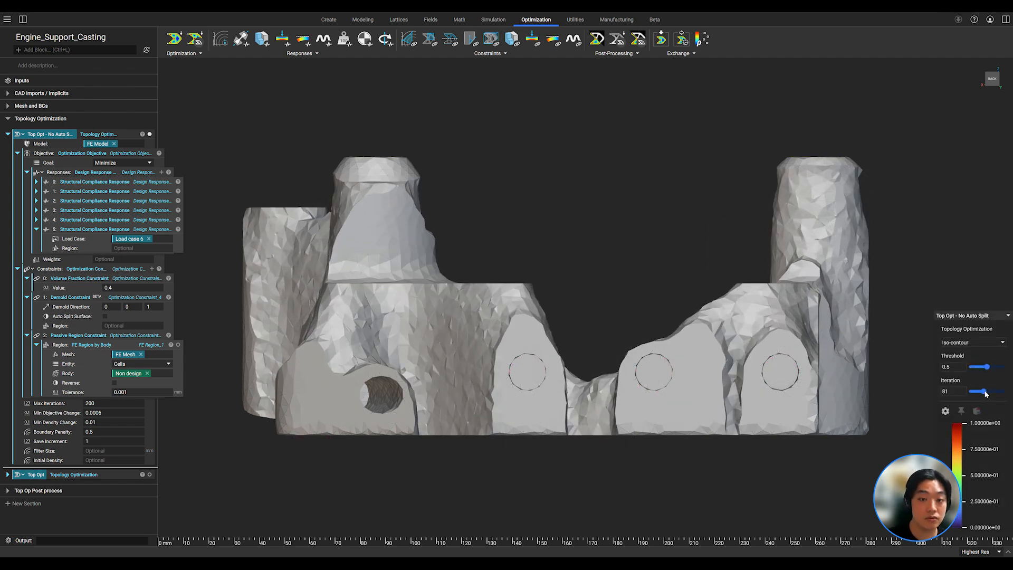
# Step: Advance the no-auto-split result from iteration 81 to 176, near its final shape
pyautogui.moveTo(983, 392); pyautogui.dragTo(998, 391)
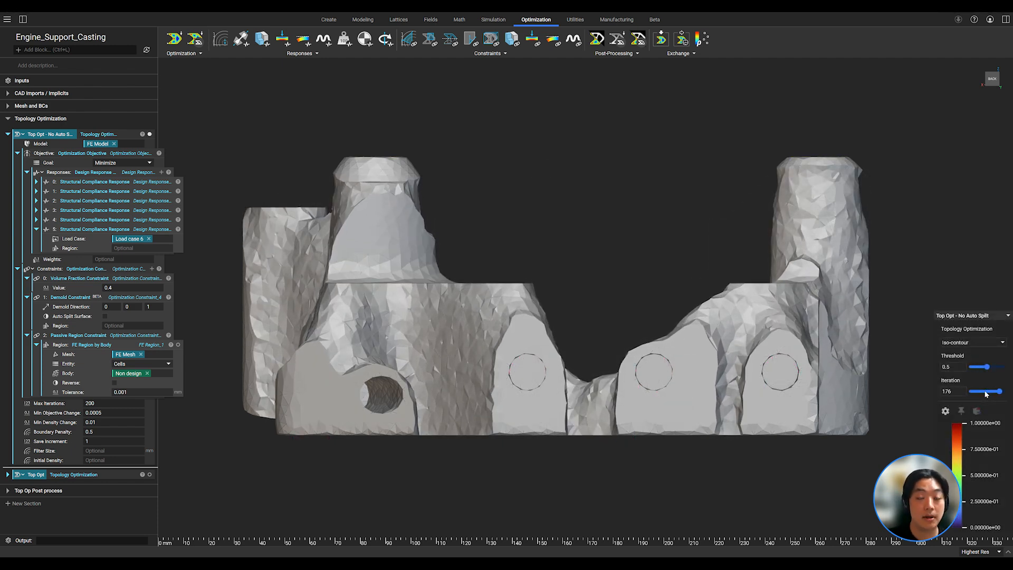
pyautogui.moveTo(986, 392); pyautogui.dragTo(1008, 392)
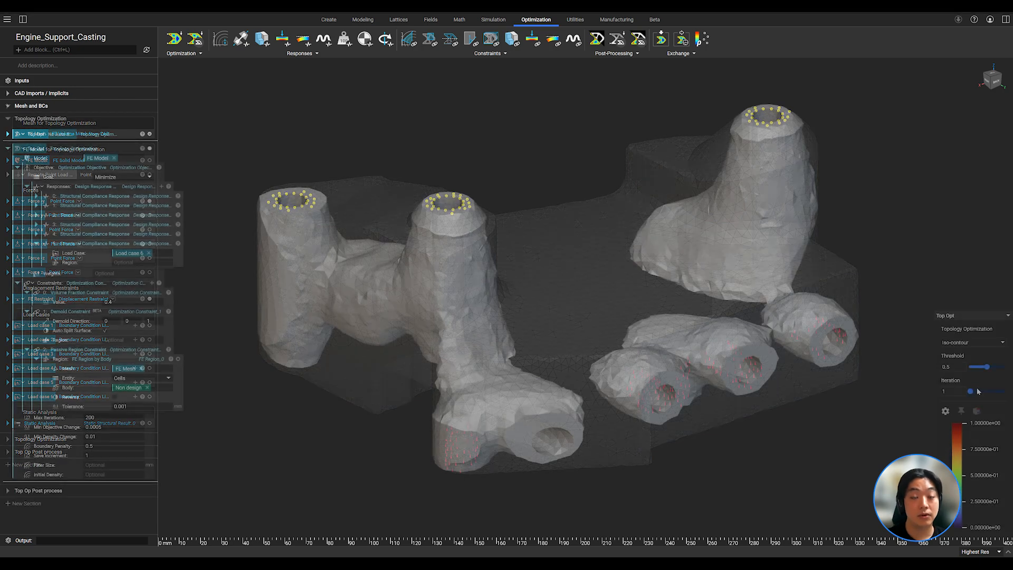
# Step: Show the auto-split result at iteration 200 and lower the threshold to about 0.297
pyautogui.moveTo(970, 391); pyautogui.dragTo(986, 390)
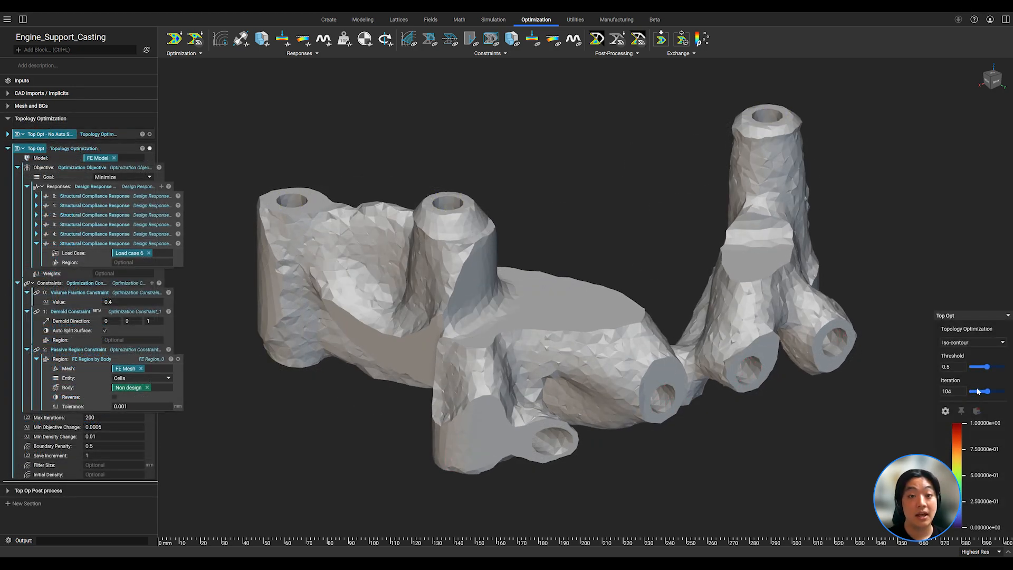
pyautogui.moveTo(982, 391); pyautogui.dragTo(1007, 390)
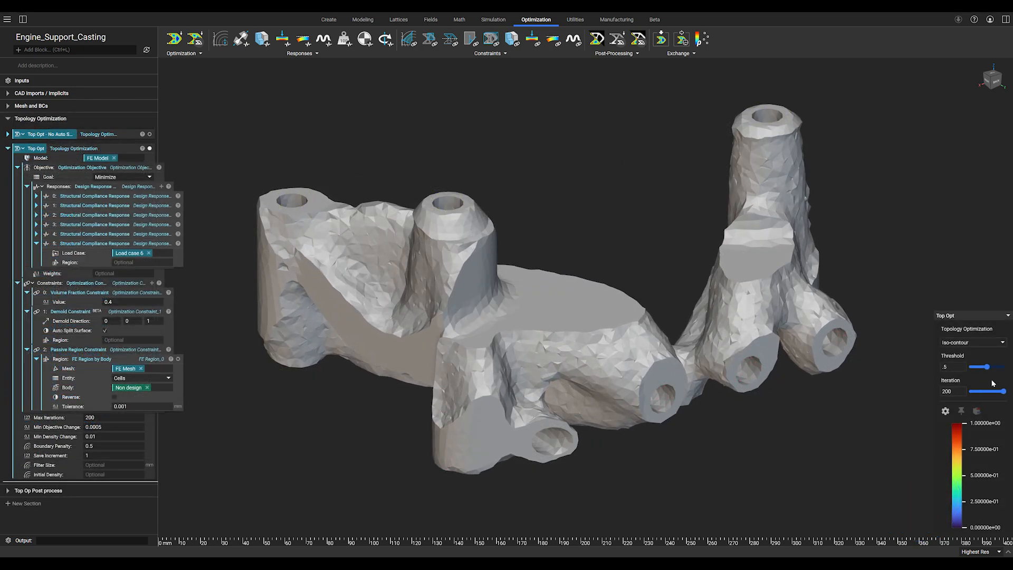
pyautogui.moveTo(986, 366); pyautogui.dragTo(960, 287)
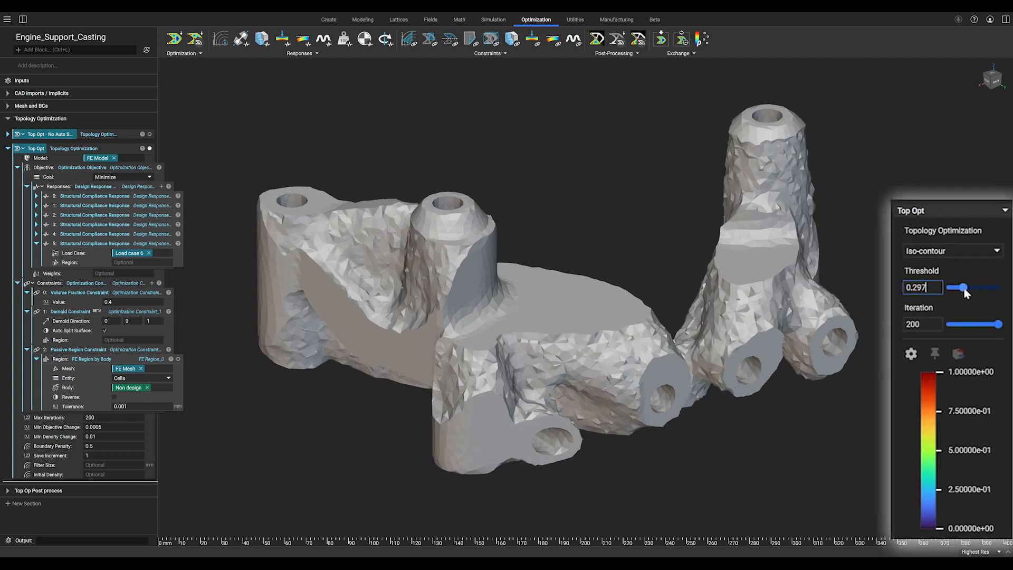
pyautogui.moveTo(960, 287); pyautogui.dragTo(982, 287)
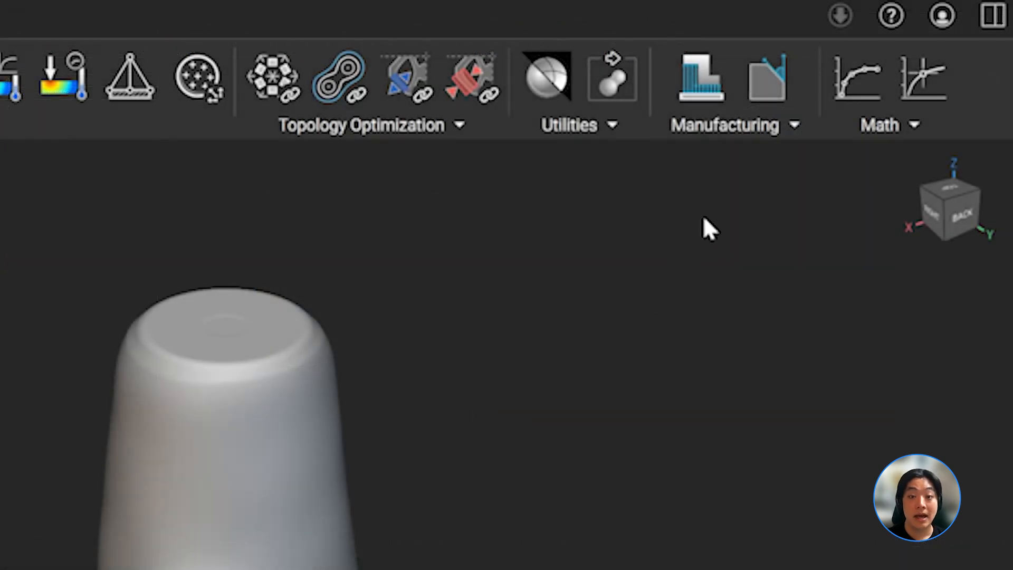
# Step: In the Beta toolset, browse the Manufacturing tools and check the Add Draft tool
pyautogui.click(733, 125)
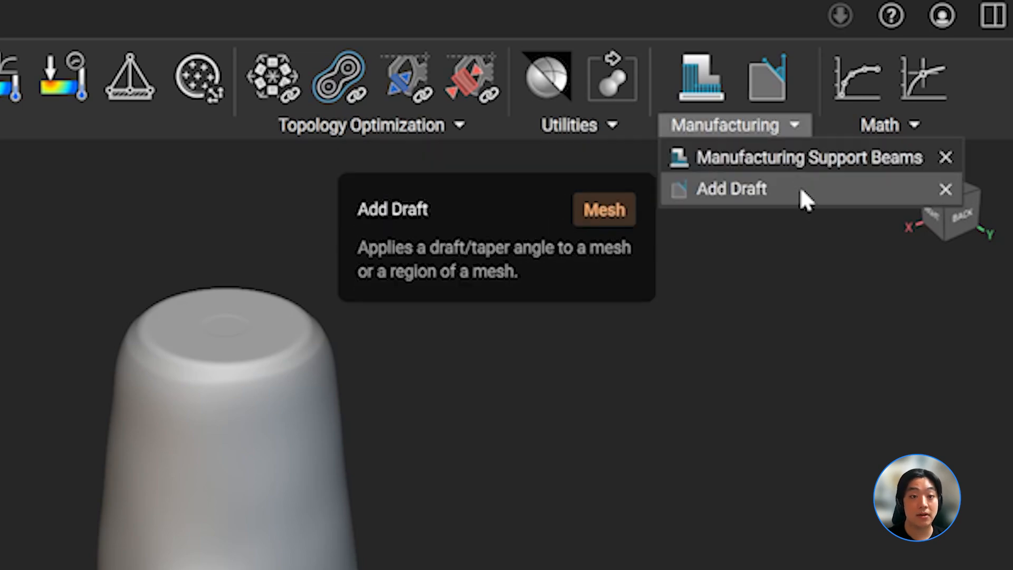
pyautogui.click(730, 189)
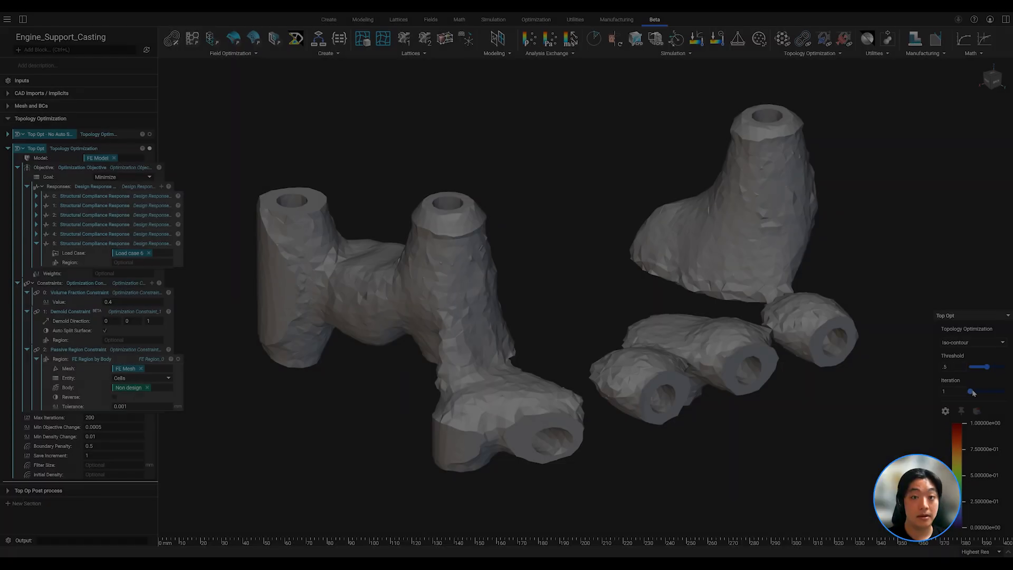
# Step: Show the auto-split result at iteration 200 and set the threshold to 0.25
pyautogui.moveTo(974, 391); pyautogui.dragTo(999, 390)
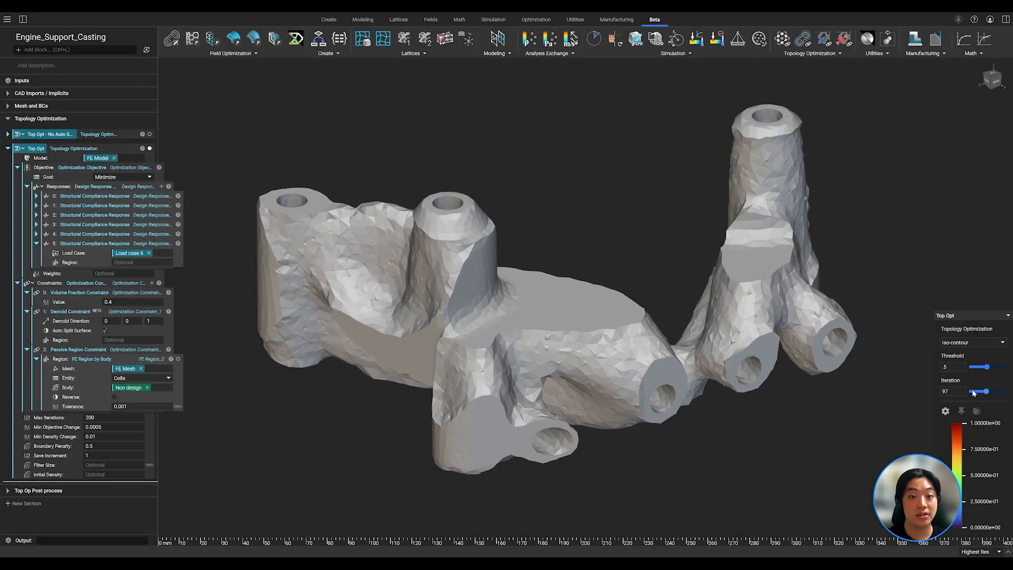
pyautogui.moveTo(977, 390); pyautogui.dragTo(1005, 390)
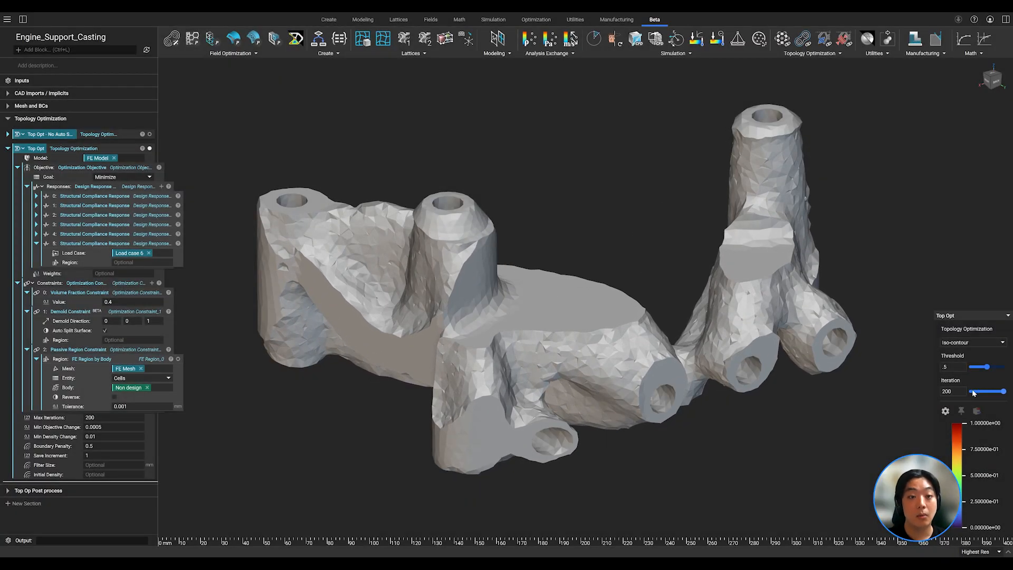
pyautogui.moveTo(987, 367); pyautogui.dragTo(974, 368)
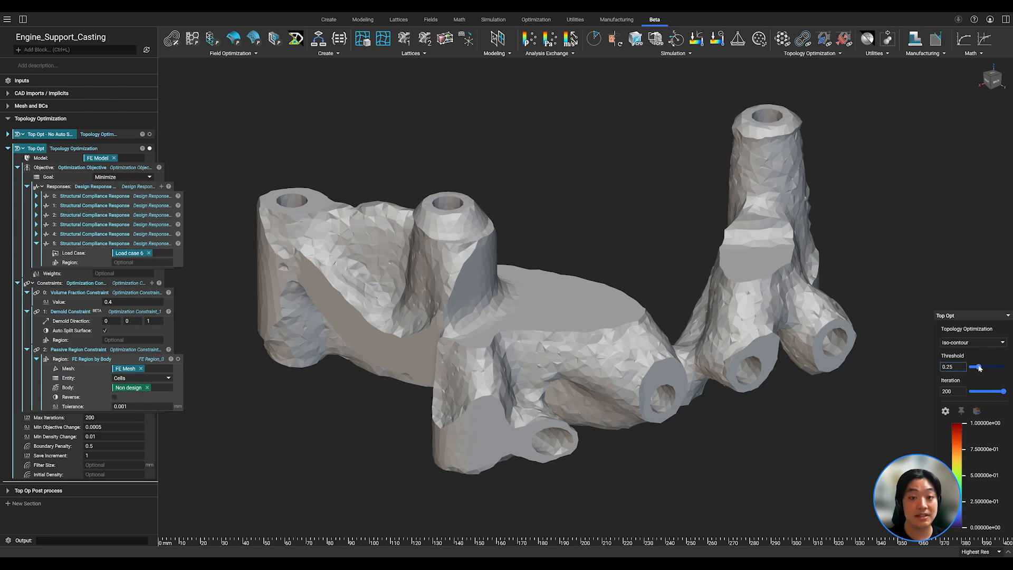
pyautogui.click(971, 342)
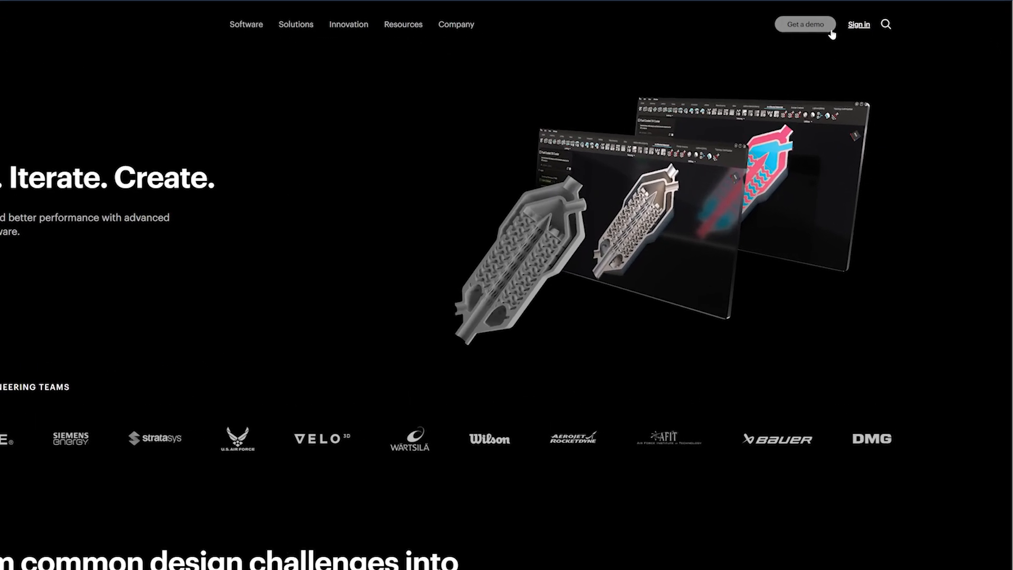
# Step: From the ntop.com Solutions menu, go to the lightweighting applications page
pyautogui.click(804, 25)
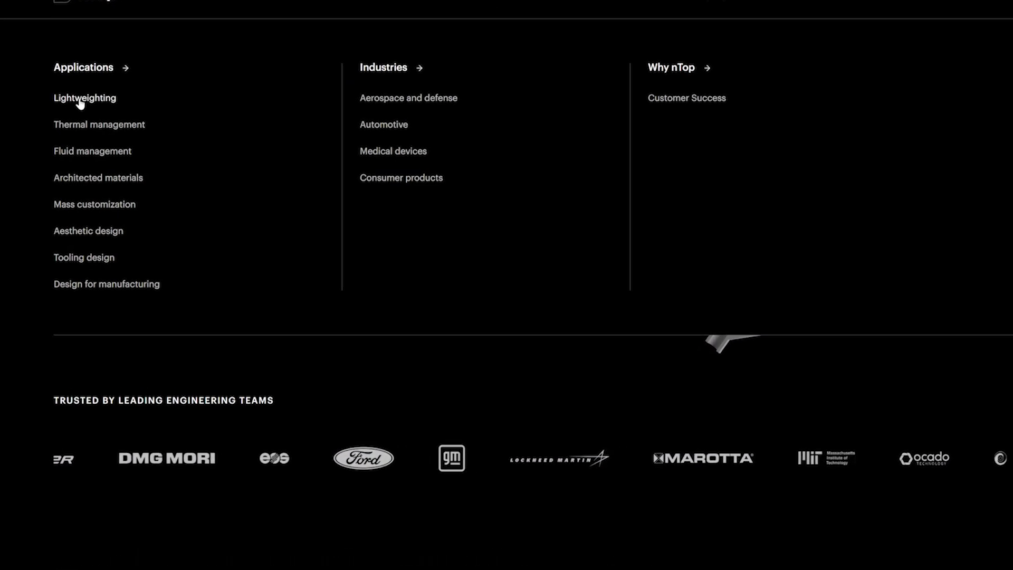
pyautogui.click(85, 97)
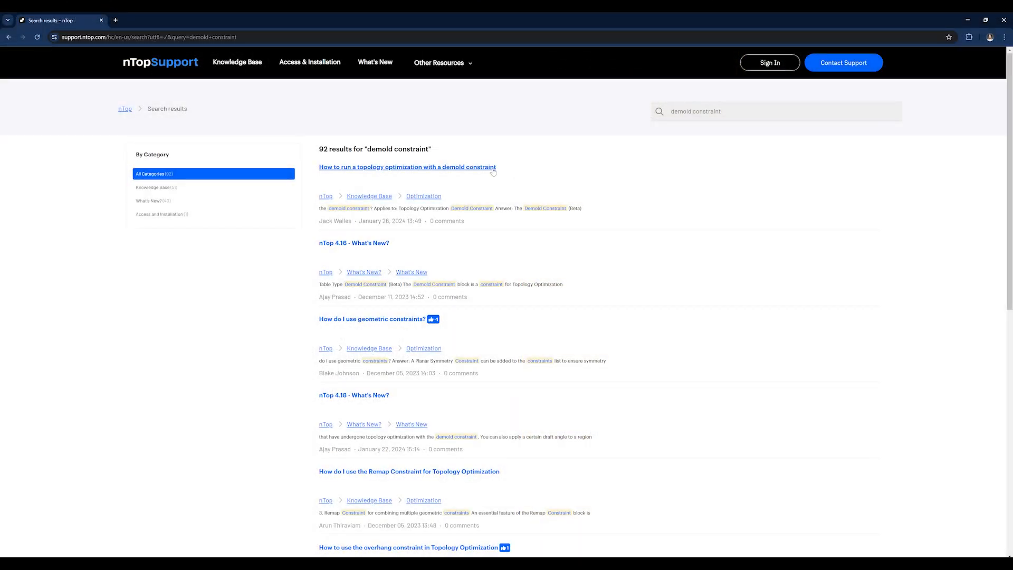
# Step: Read the support article on running a topology optimization with a demold constraint
pyautogui.click(408, 167)
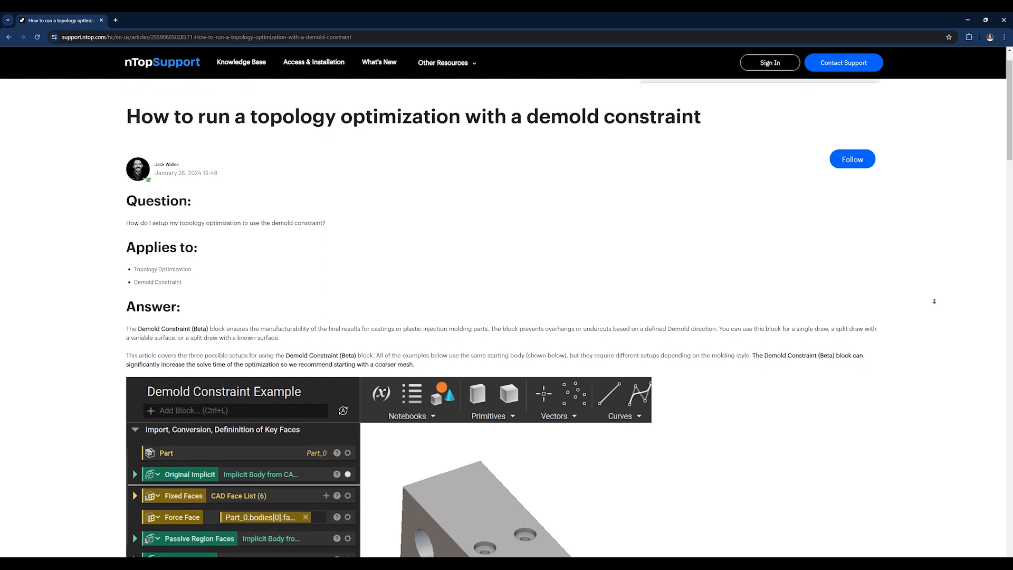
pyautogui.scroll(-3)
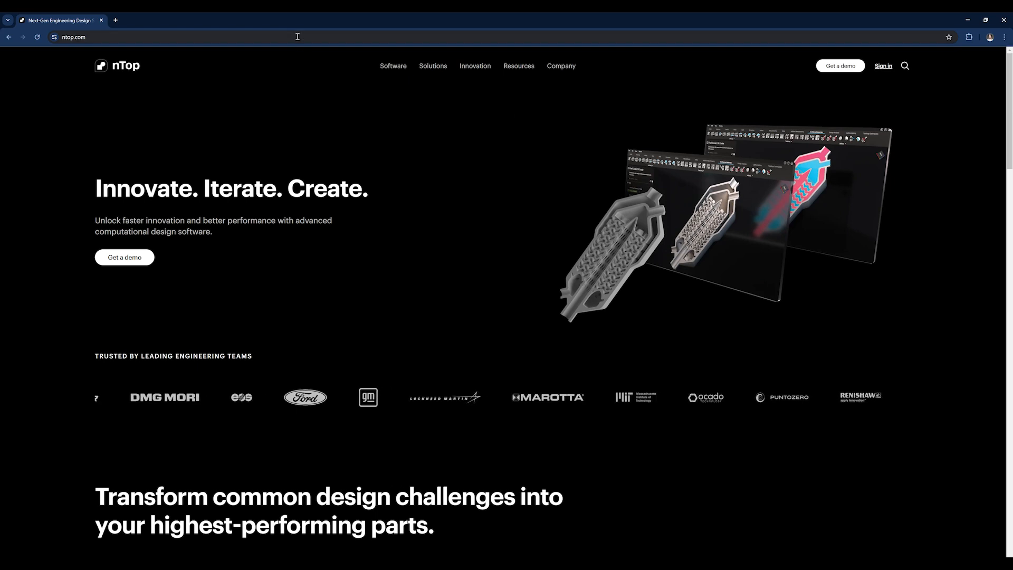
# Step: Browse the Videos resource page from the Resources menu, listing 260 video results
pyautogui.click(519, 66)
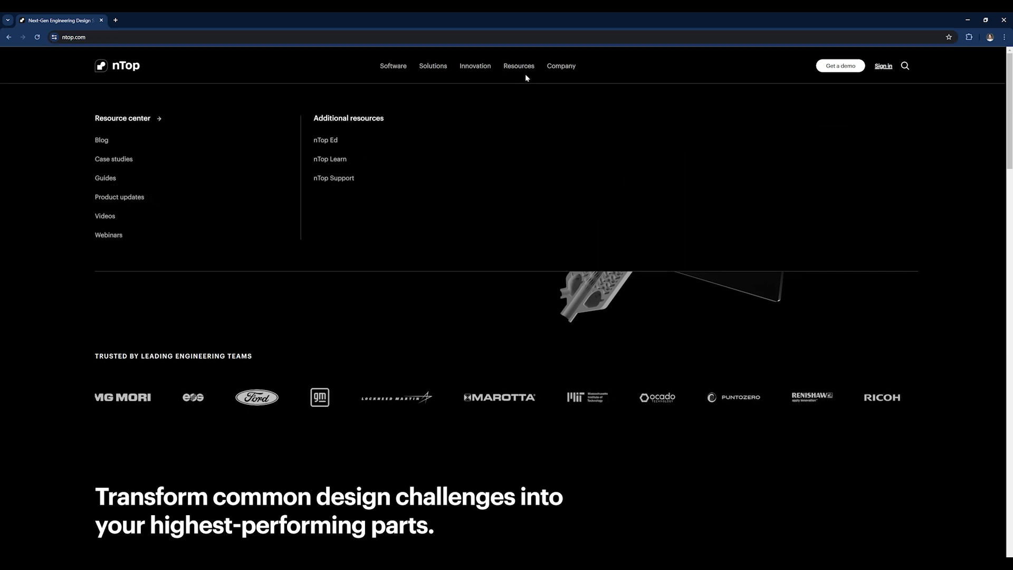
pyautogui.click(105, 216)
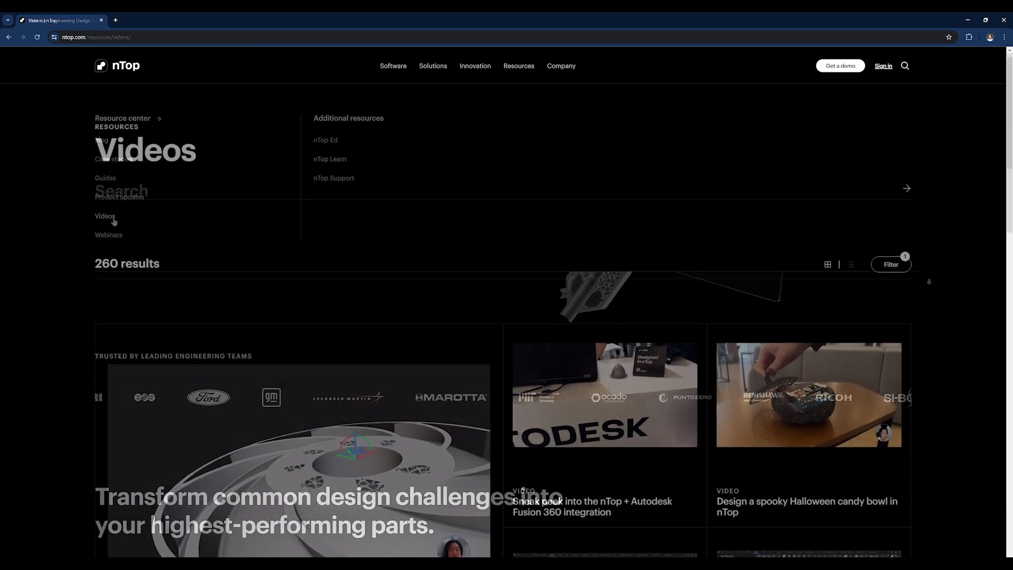
pyautogui.scroll(-3)
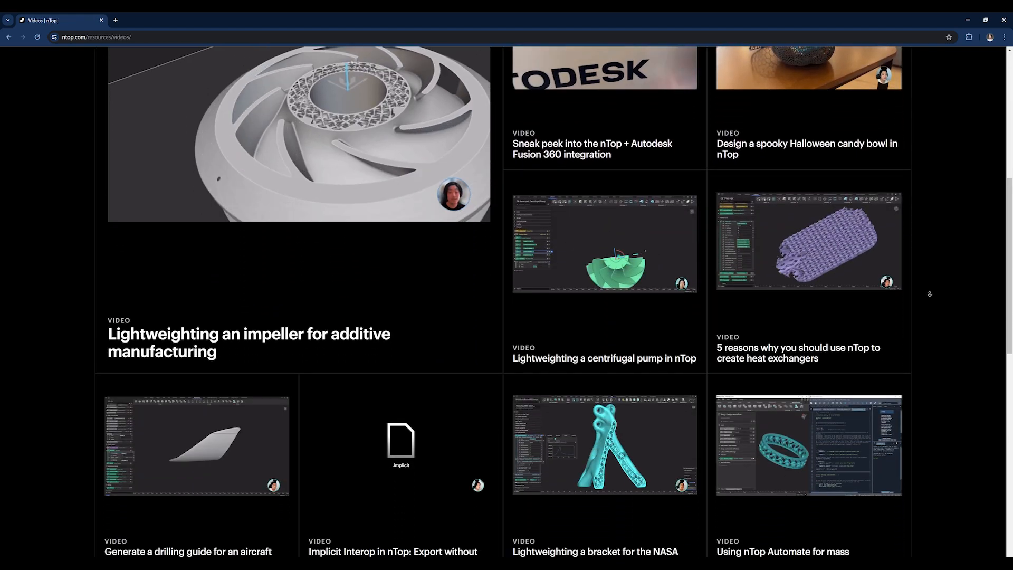